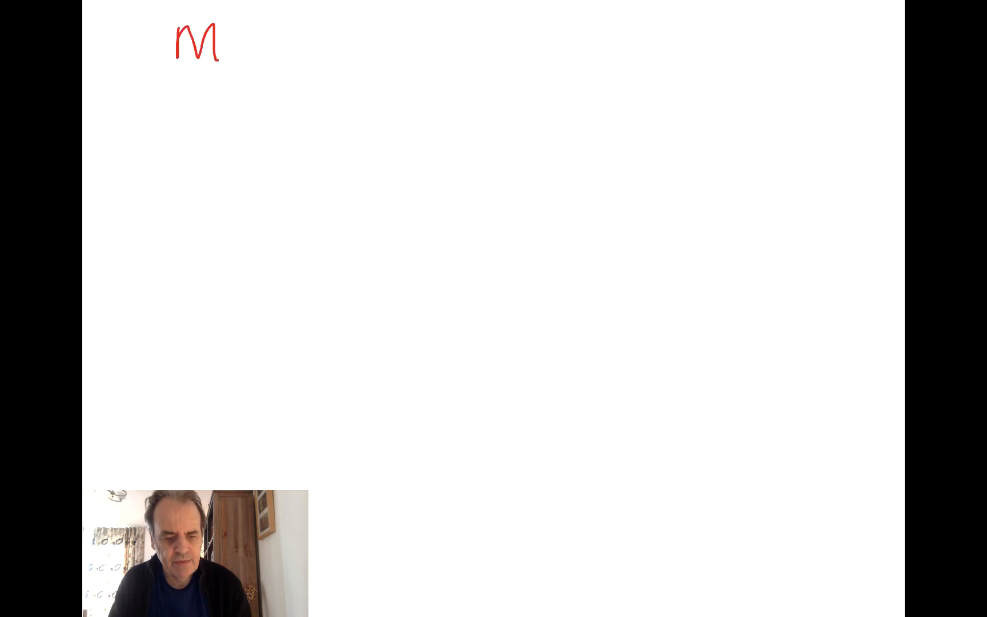
Handwrite m^e mod p in red with boxes around m and p.
left_click_drag(236, 29, 277, 41)
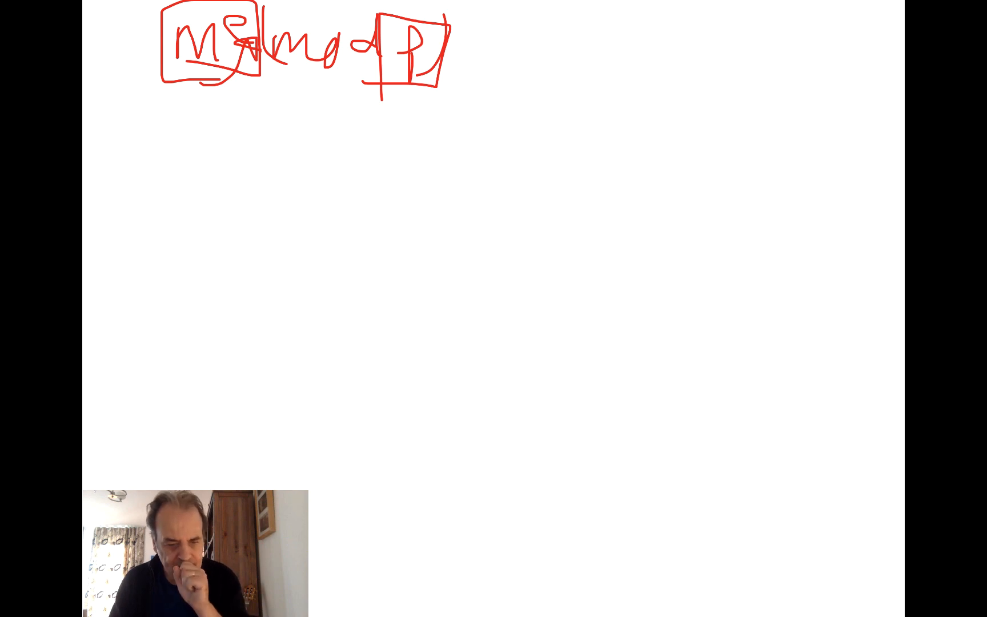
Write the example 5^129 beneath, sketch a^b·a^c = a^(b+c) and start the squaring rule.
left_click_drag(224, 113, 246, 112)
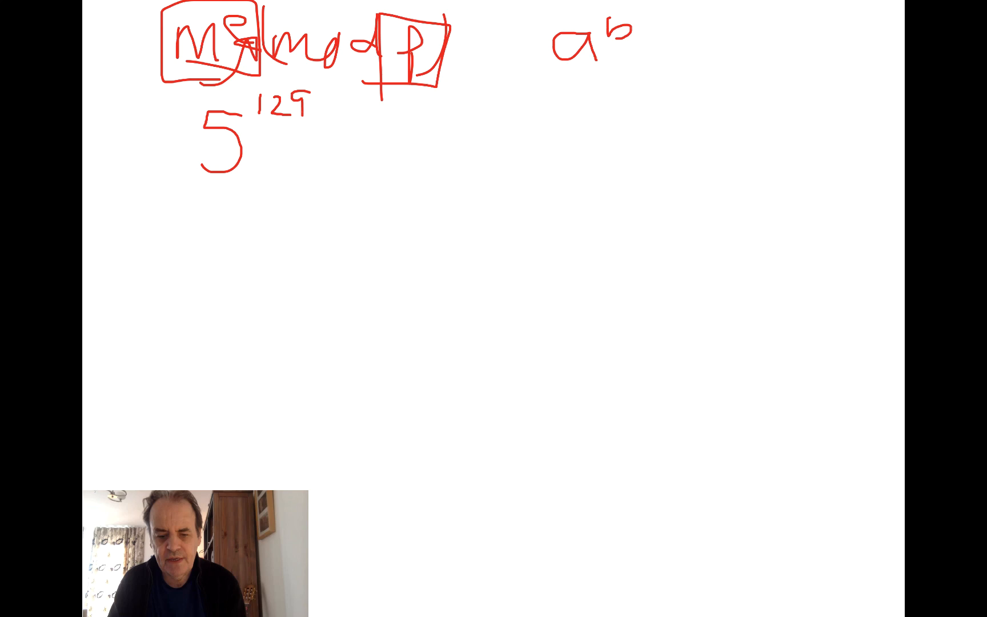
left_click_drag(535, 44, 655, 57)
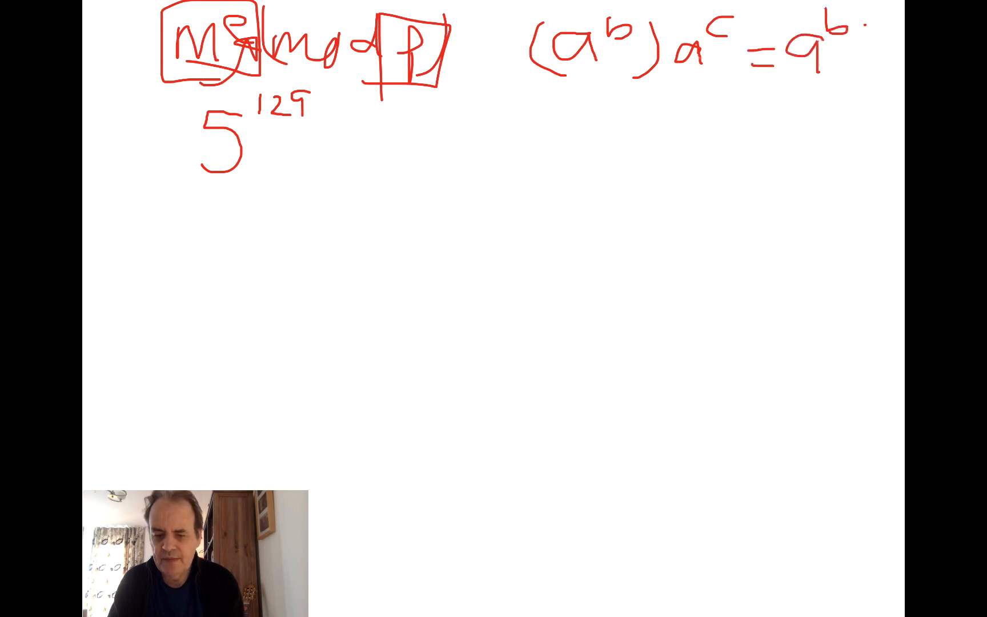
type("+c")
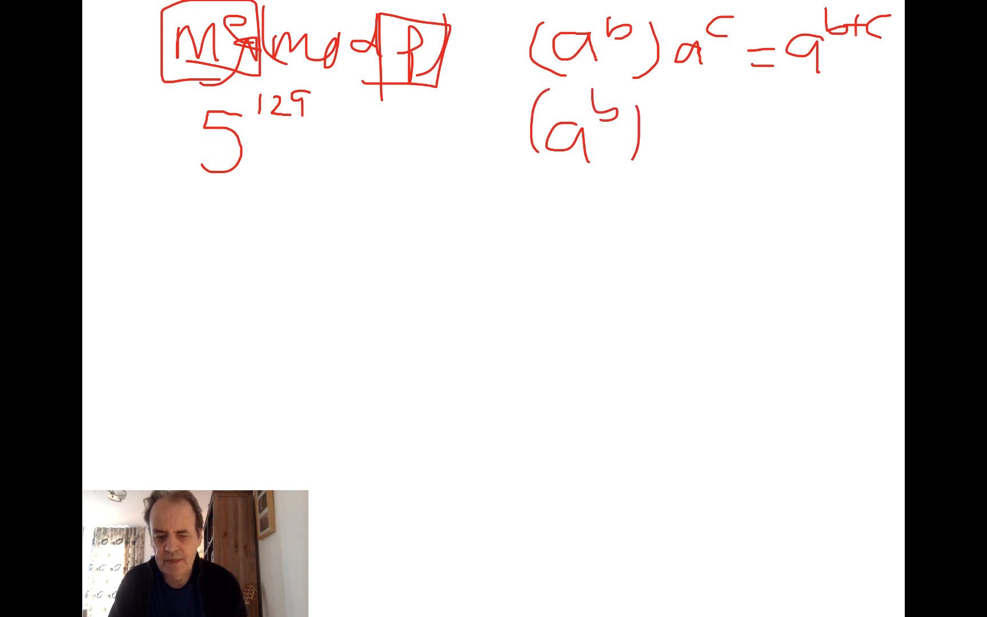
left_click_drag(662, 95, 774, 125)
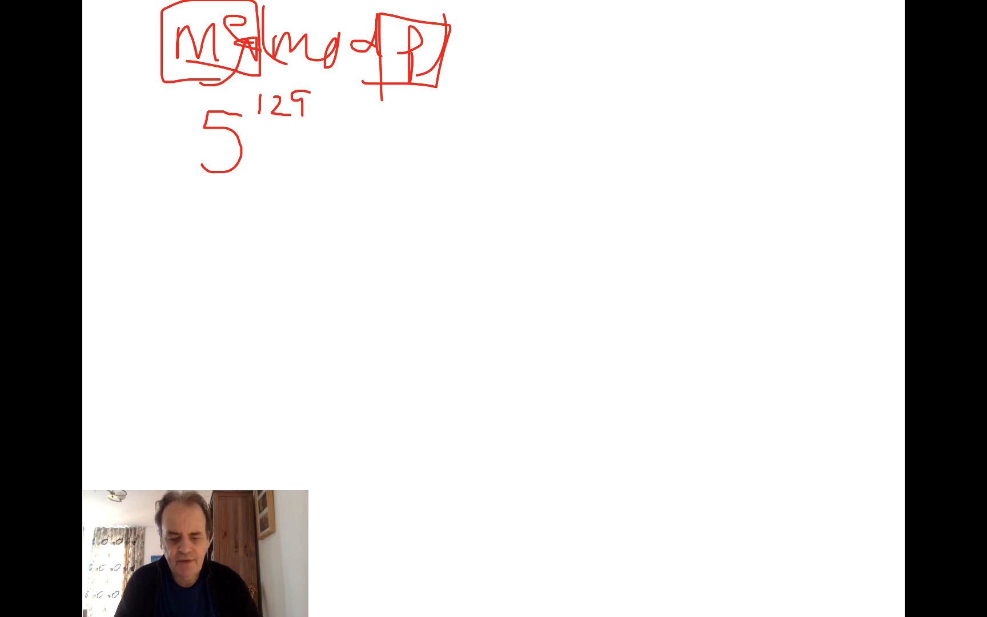
Write (5^2)^2 = 5^4 with an arrow beside 5^129.
left_click_drag(446, 104, 434, 129)
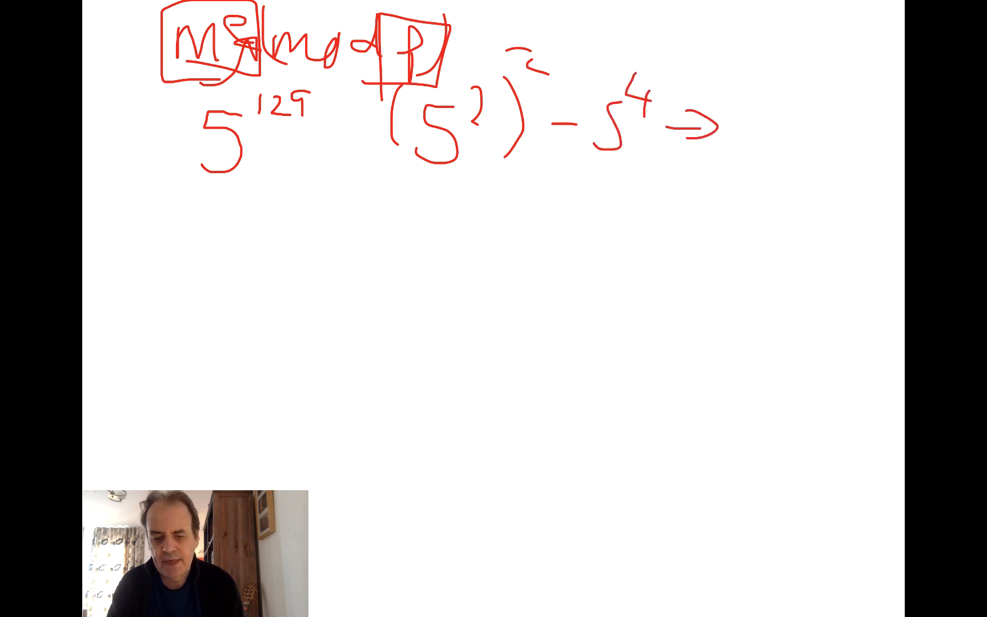
left_click_drag(730, 132, 787, 82)
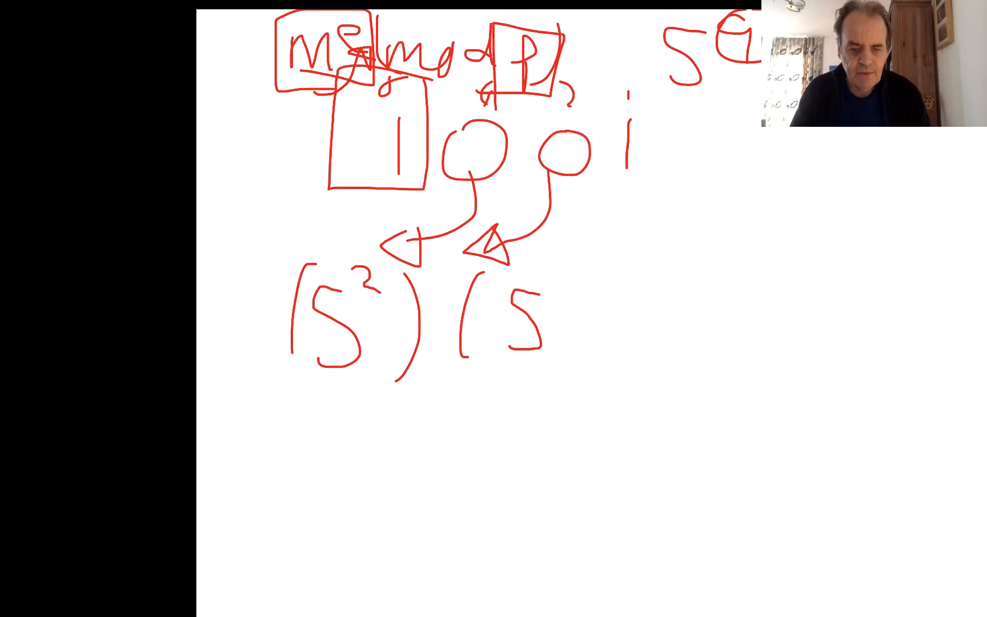
Write (5^2)(5^2)^2(5^4)^2×5 and 5^8×5 = 5^9 for binary 1001.
left_click_drag(547, 270, 563, 289)
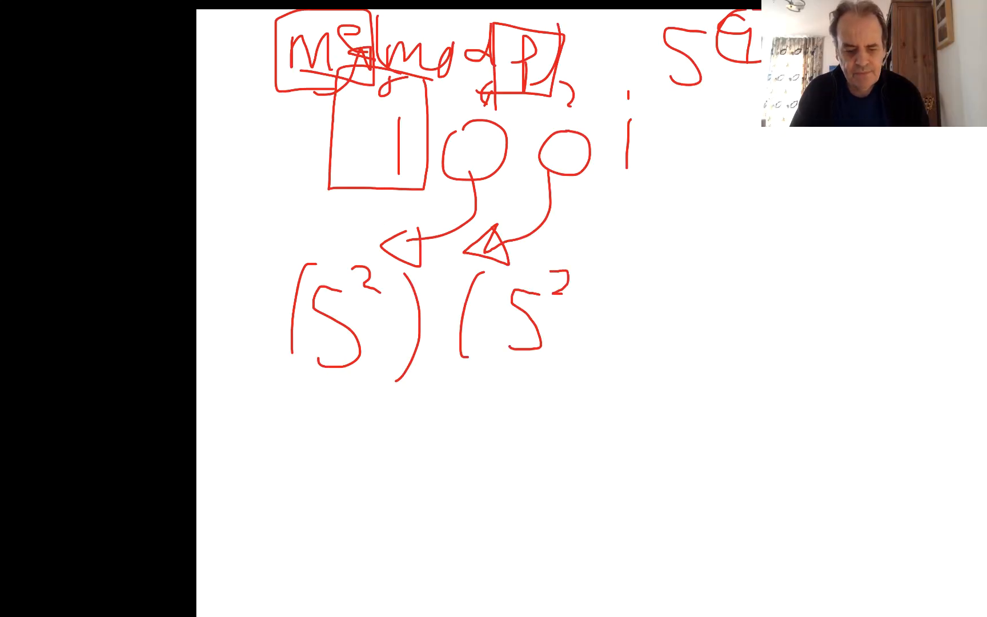
left_click_drag(566, 264, 592, 365)
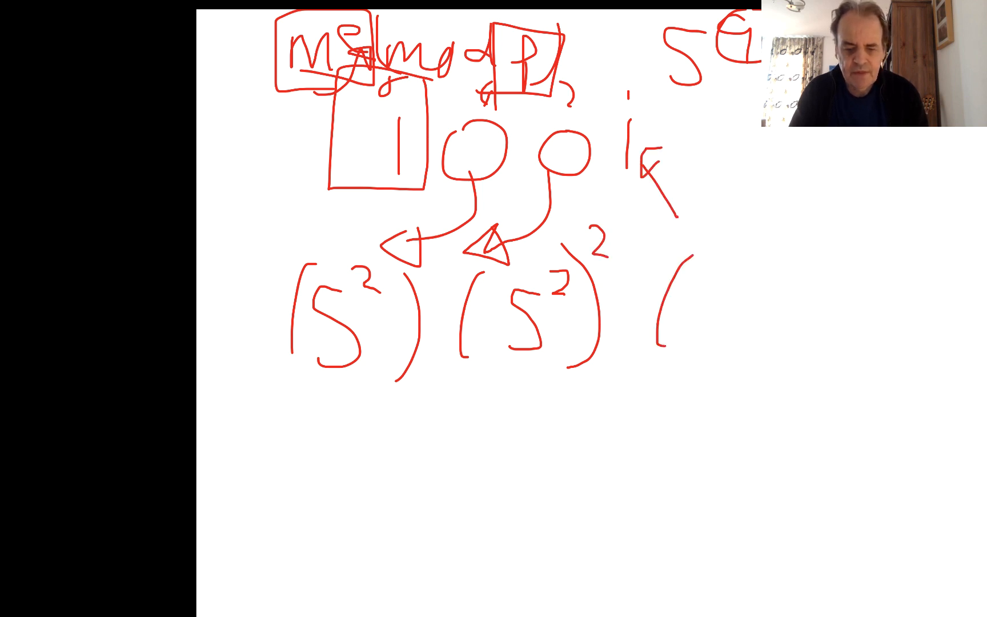
type("5")
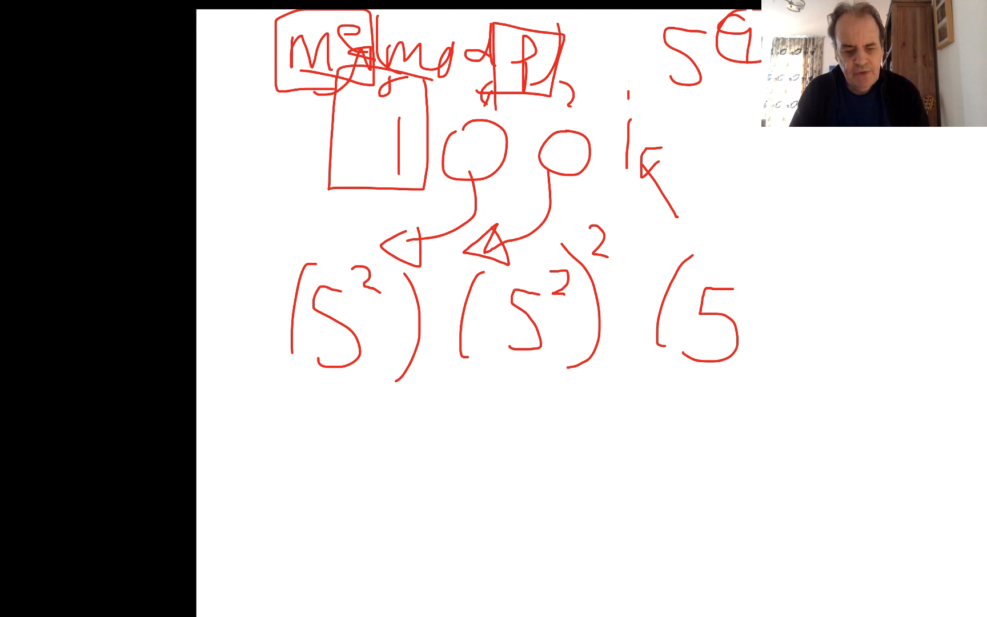
left_click_drag(492, 380, 604, 381)
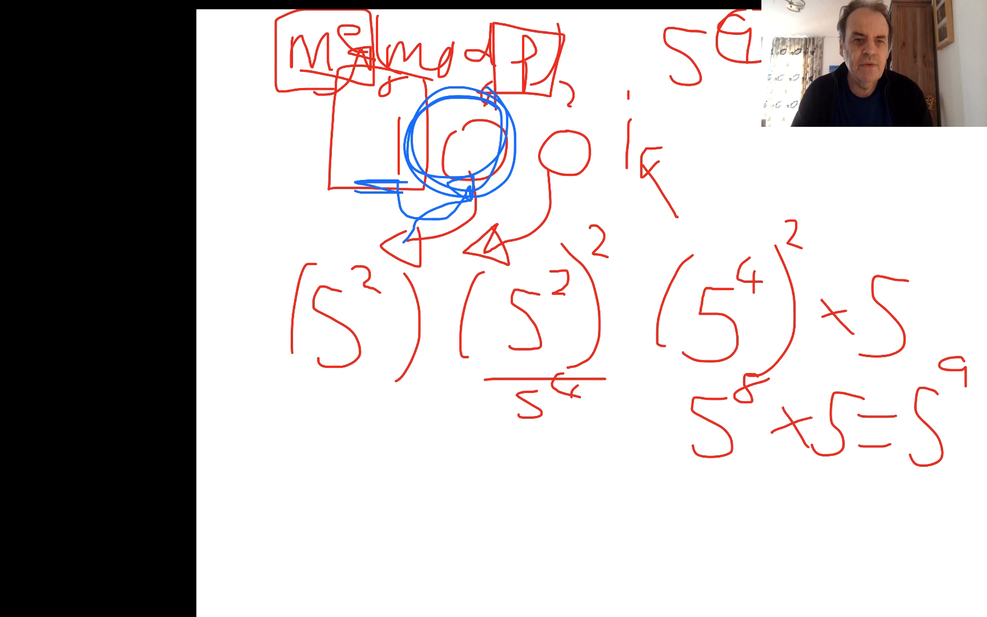
Draw blue arrows from each bit of 1001 to its matching bracket and the final ×5.
left_click_drag(519, 201, 384, 261)
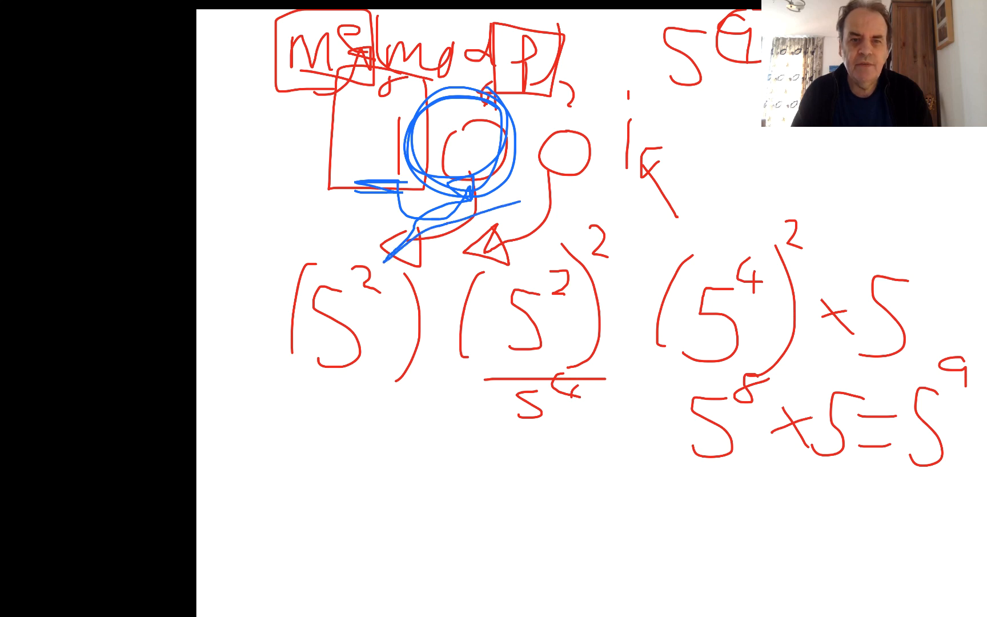
left_click_drag(529, 208, 579, 226)
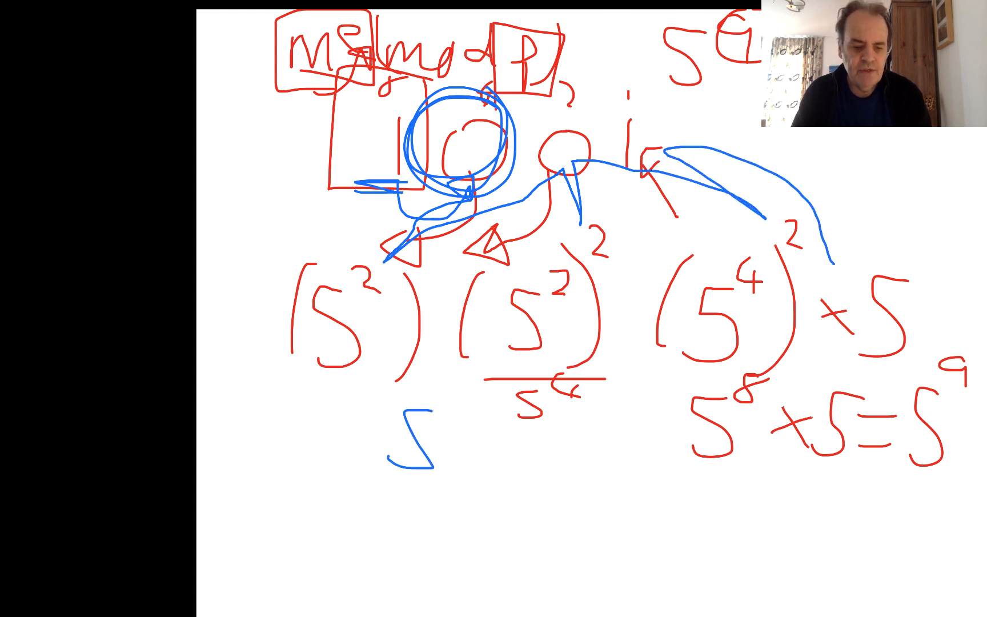
left_click_drag(454, 429, 459, 453)
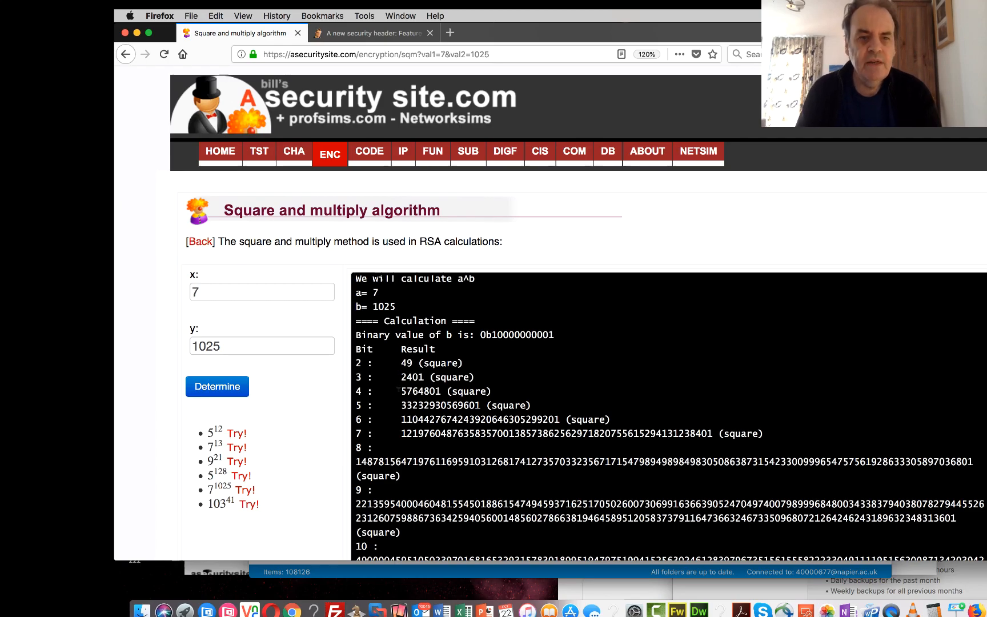
scroll("down", 3)
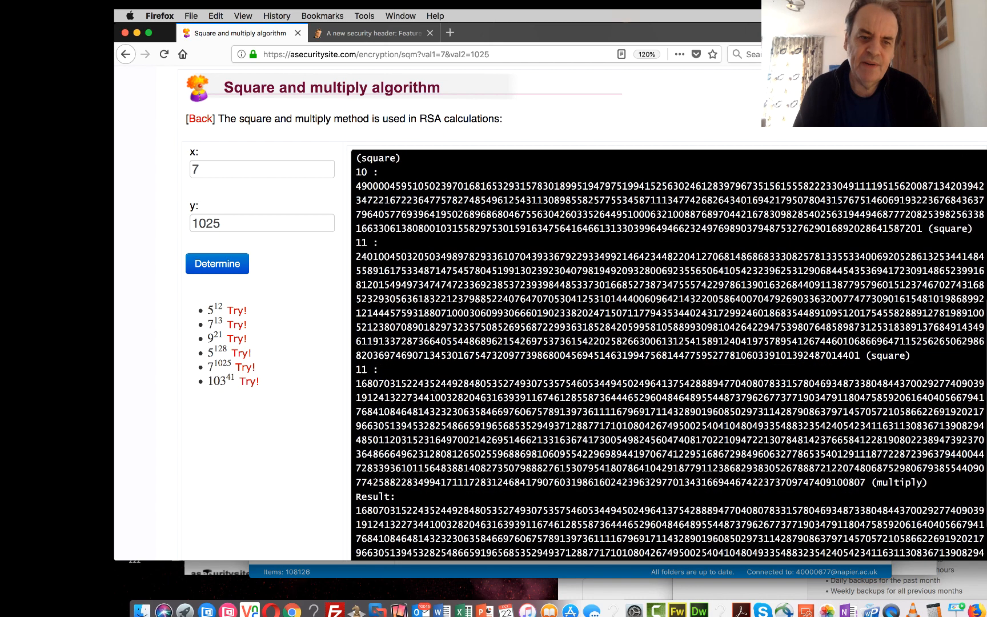
scroll("down", 3)
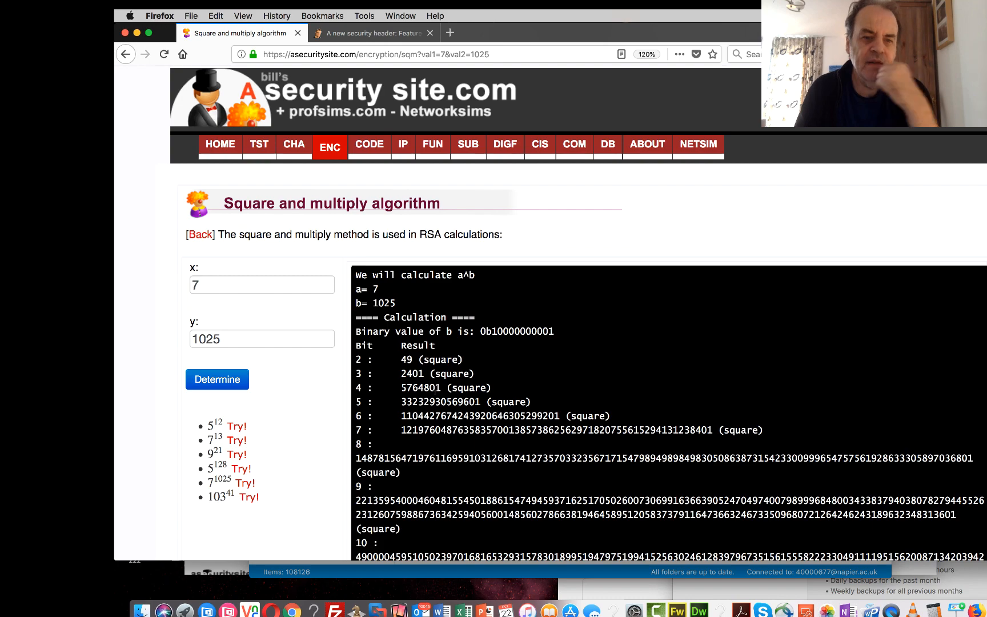
scroll("down", 3)
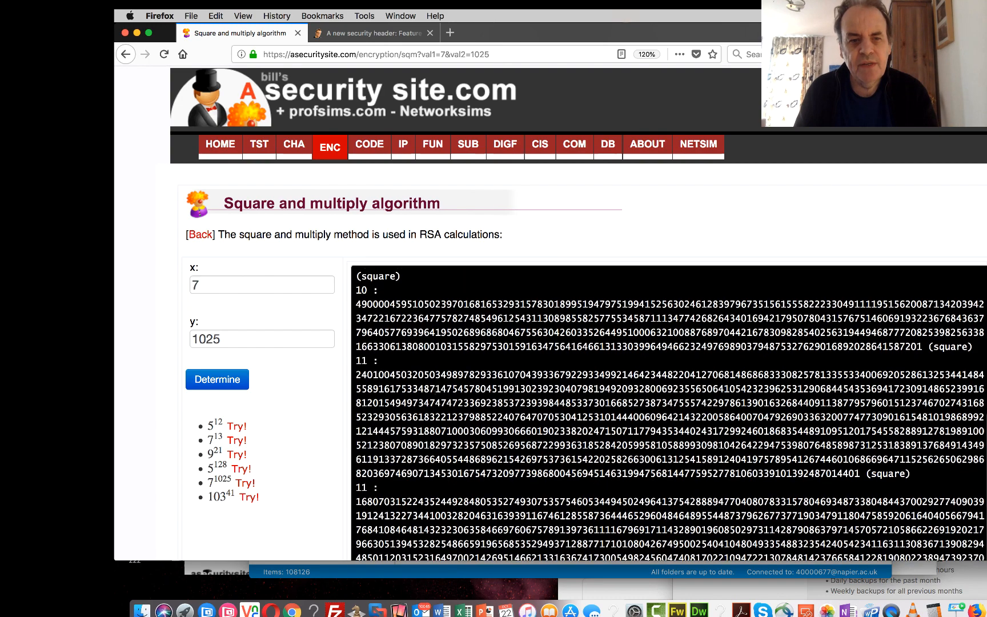
scroll("down", 3)
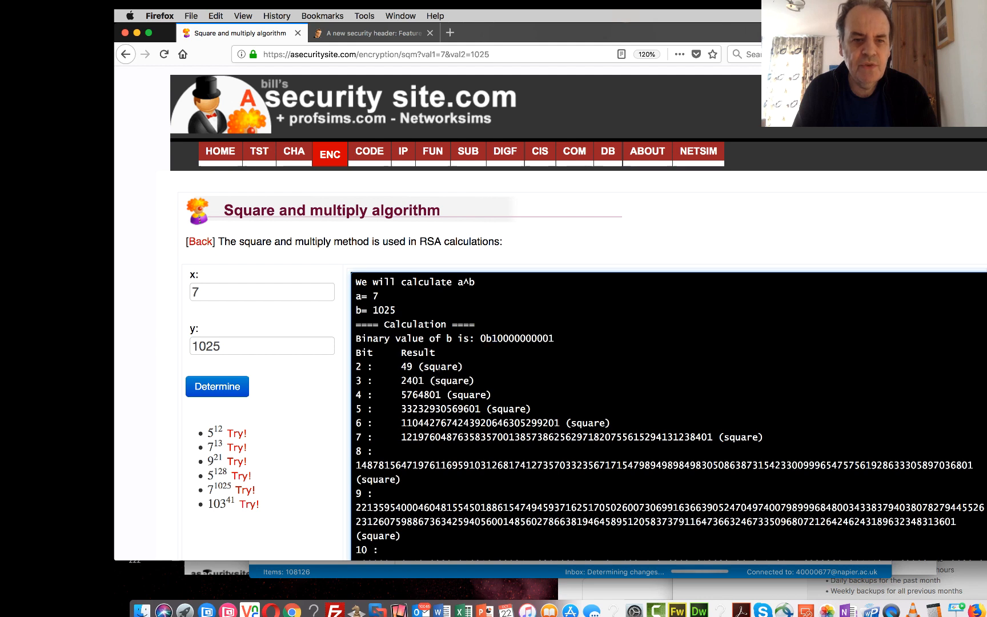
double_click(412, 367)
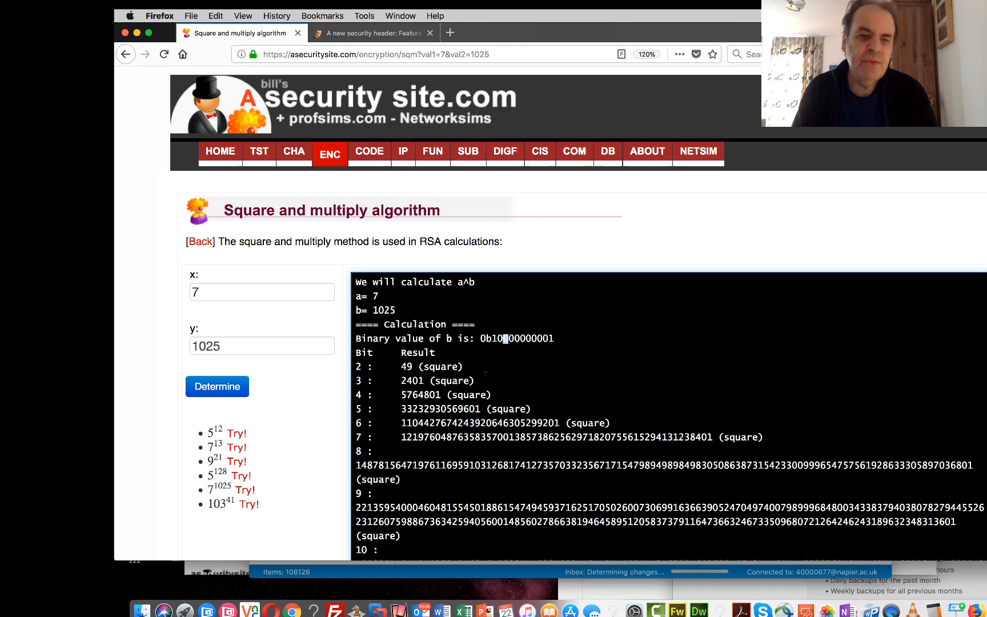
double_click(437, 381)
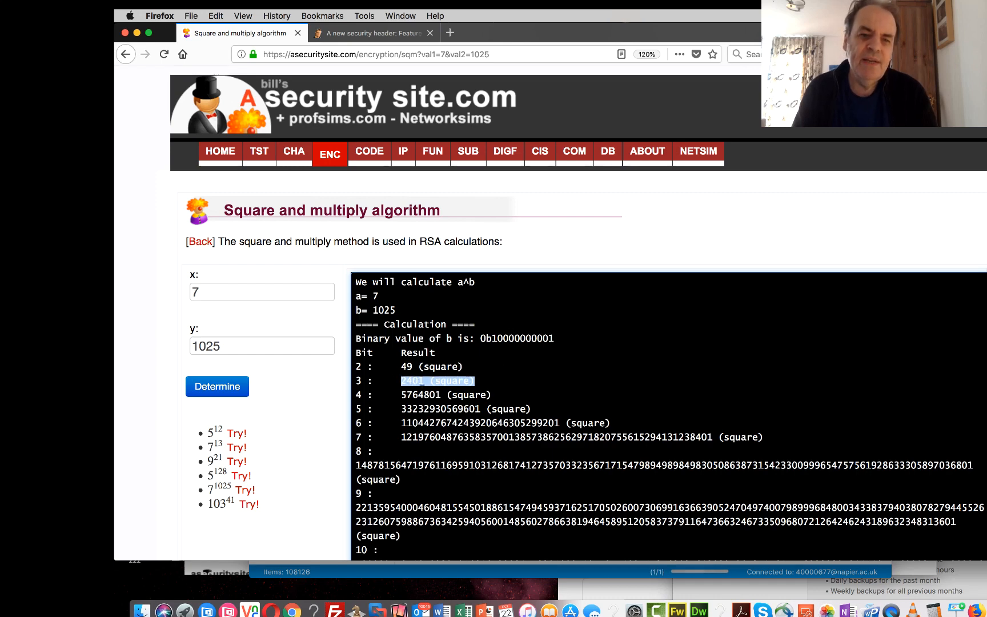
scroll("down", 3)
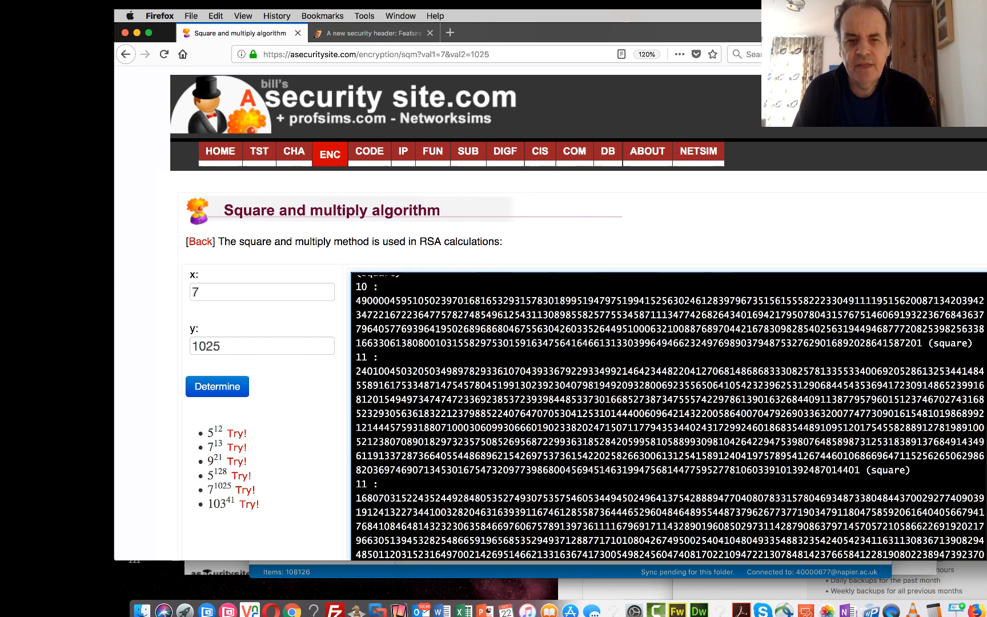
scroll("down", 3)
type("1026")
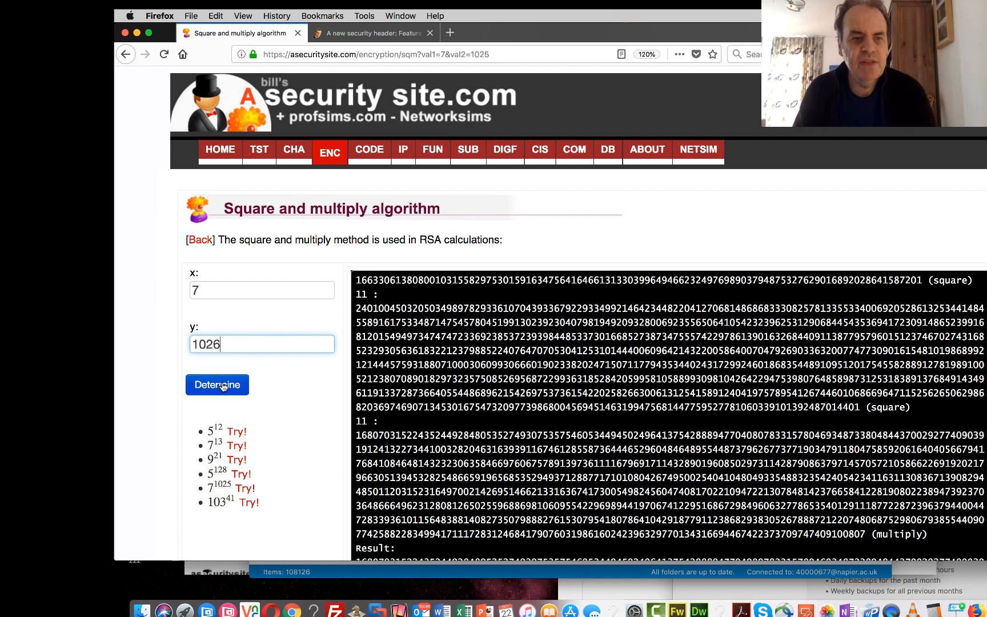
Compute the steps for 7^1026, review the output, then load the 103^41 example.
left_click(218, 385)
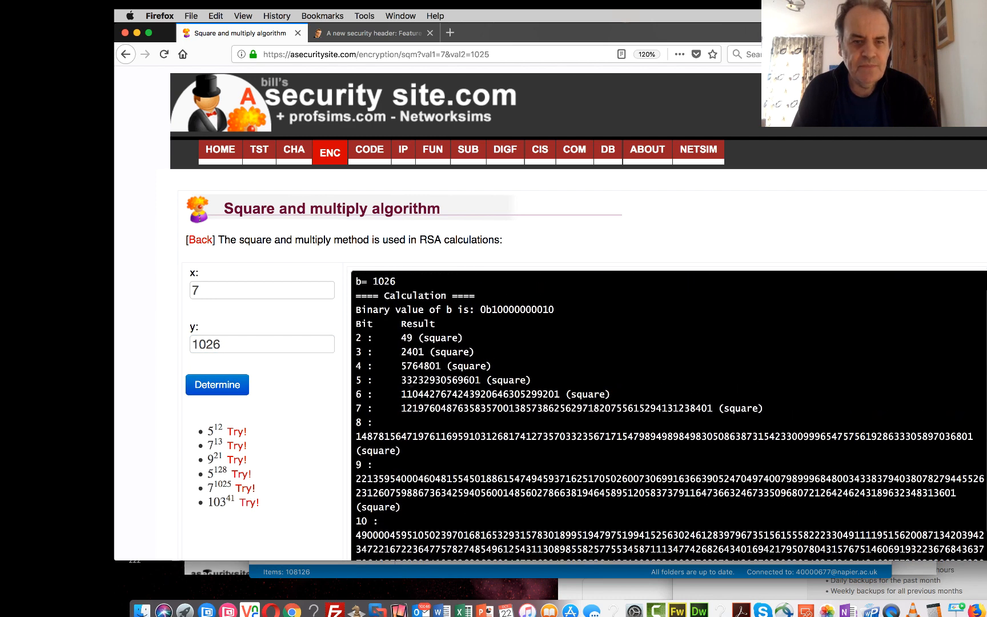
scroll("down", 3)
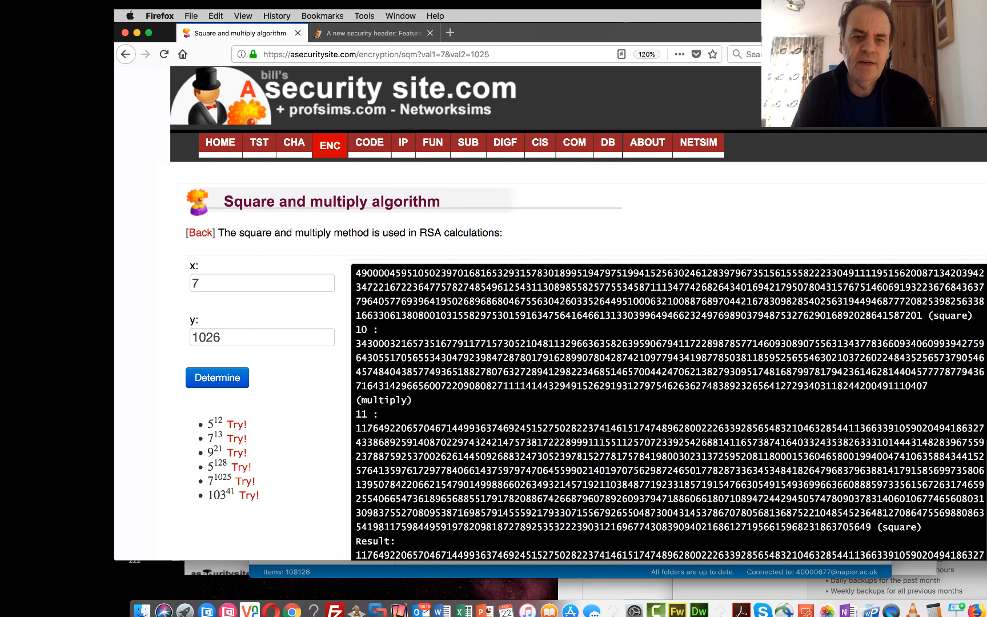
scroll("down", 3)
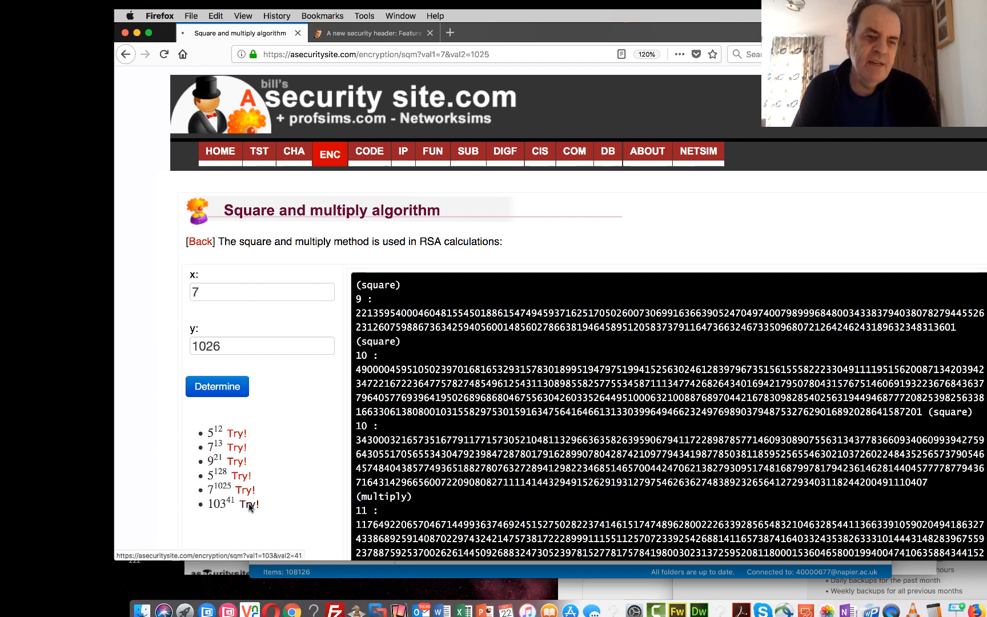
left_click(249, 504)
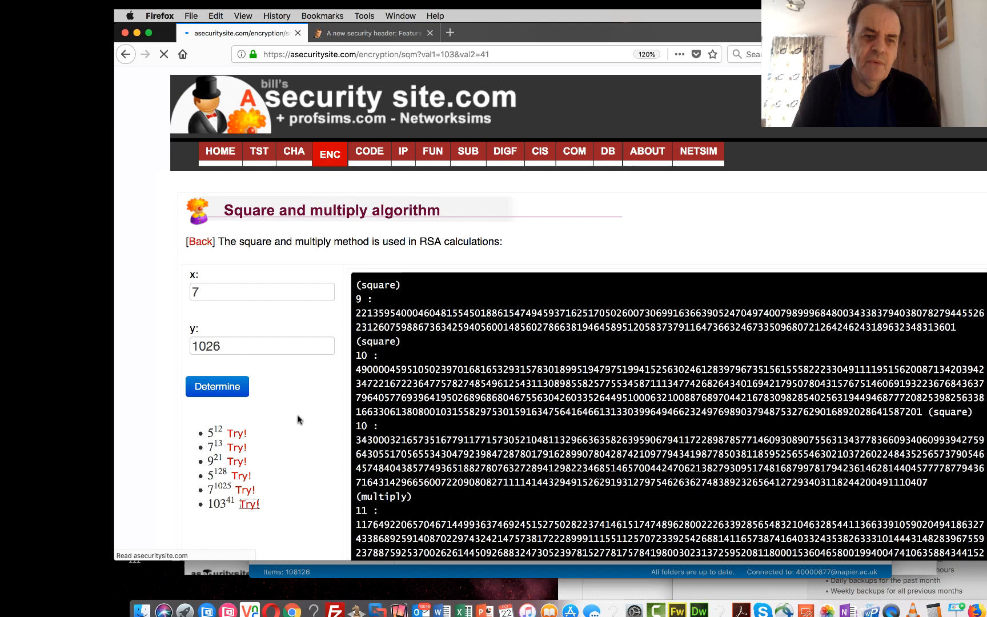